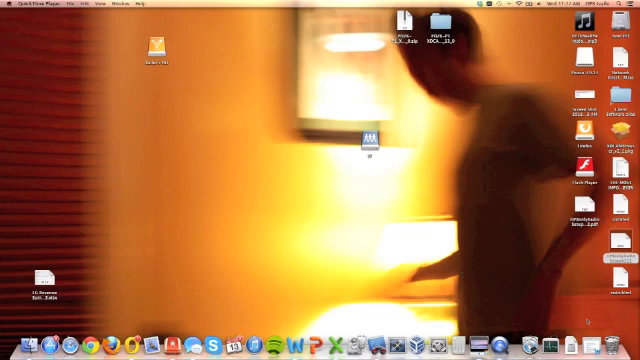
mouse_move(590, 335)
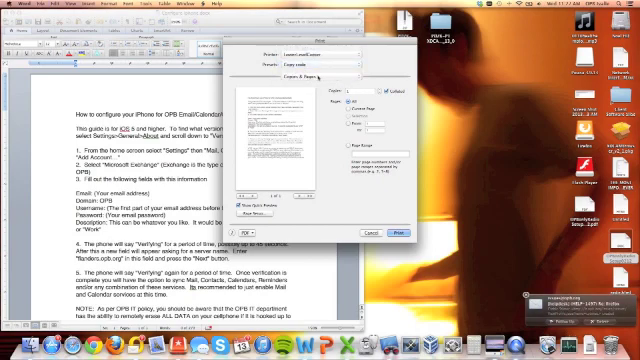
Step: Open the Copies & Pages pop-up menu to list the print setting sections
click(310, 58)
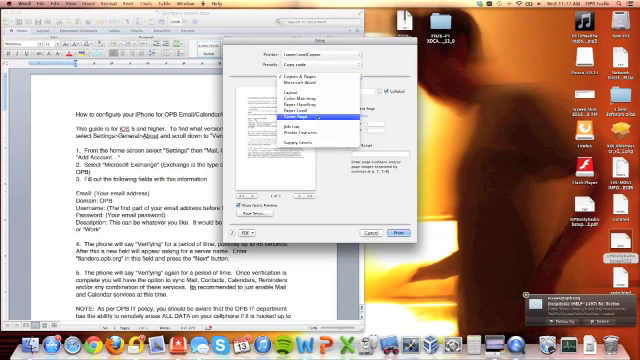